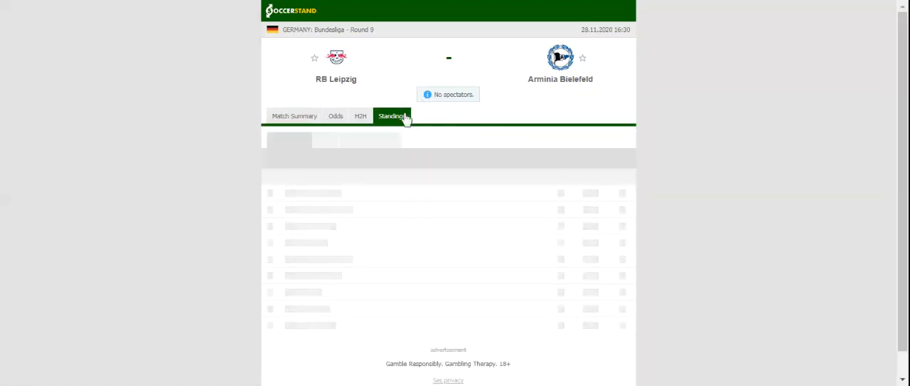
View the Bundesliga standings table, then the H2H recent results for RB Leipzig and Arminia Bielefeld
{"action": "left_click", "coordinate": [392, 116]}
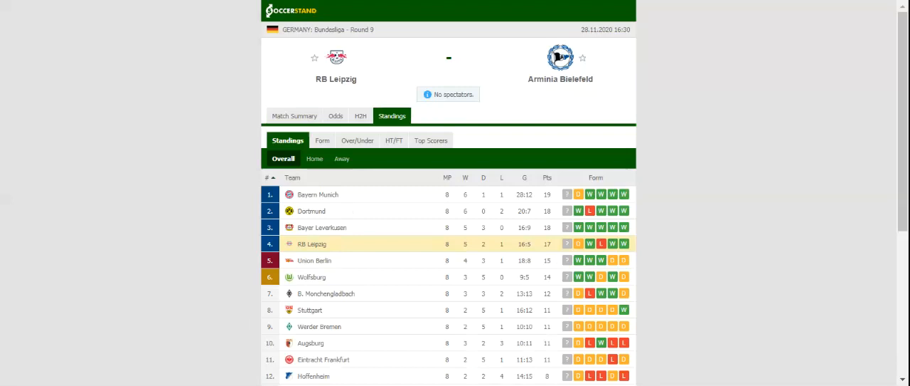
{"action": "left_click", "coordinate": [360, 116]}
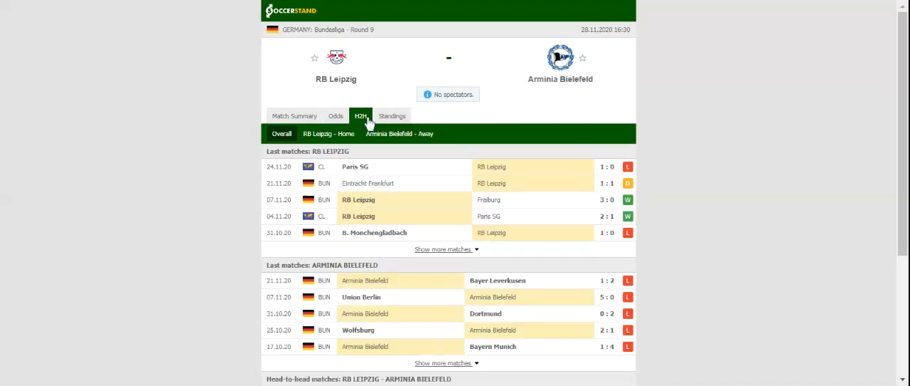